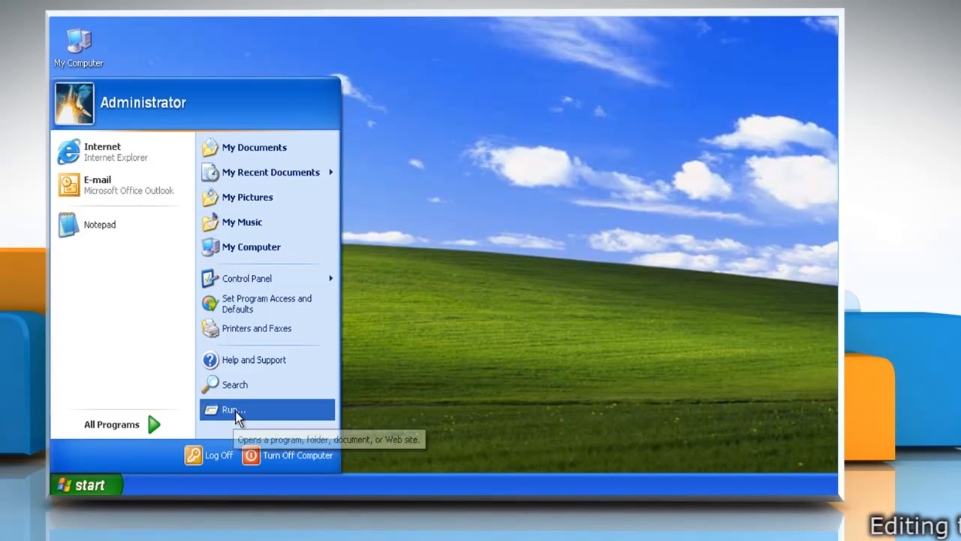
Step: Launch Regedit through the Start menu's Run dialog
click(233, 409)
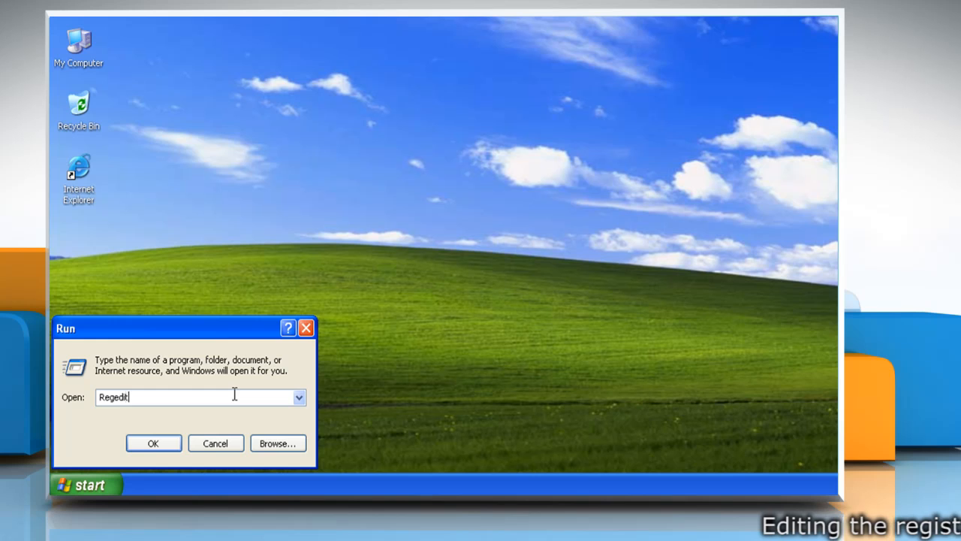
click(153, 443)
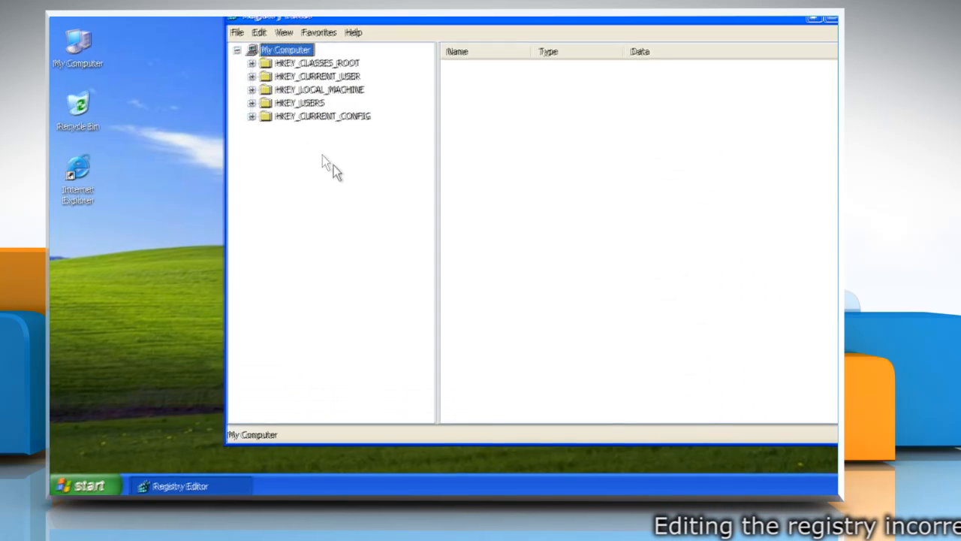
Step: Expand HKEY_CURRENT_USER, Software and Office down to the 11.0\Common key
click(251, 75)
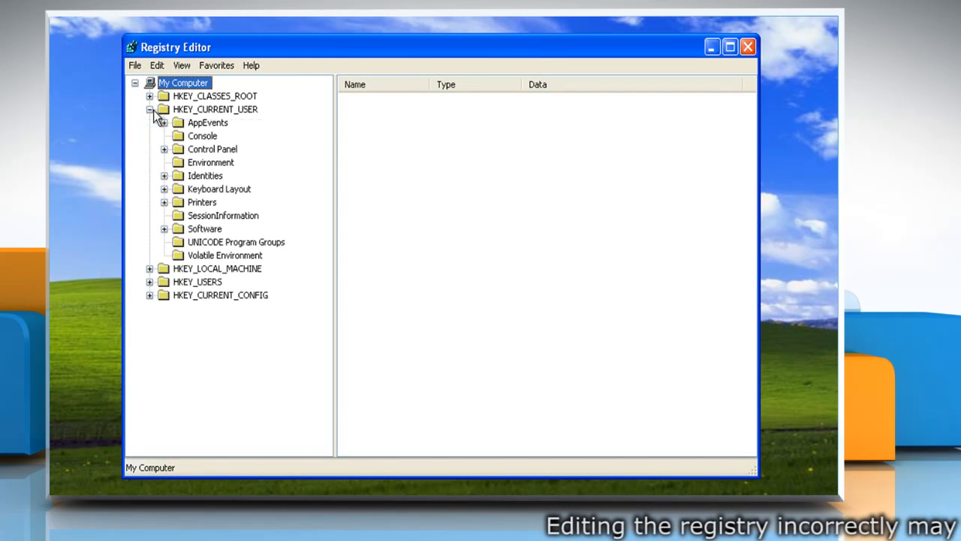
mouse_move(166, 189)
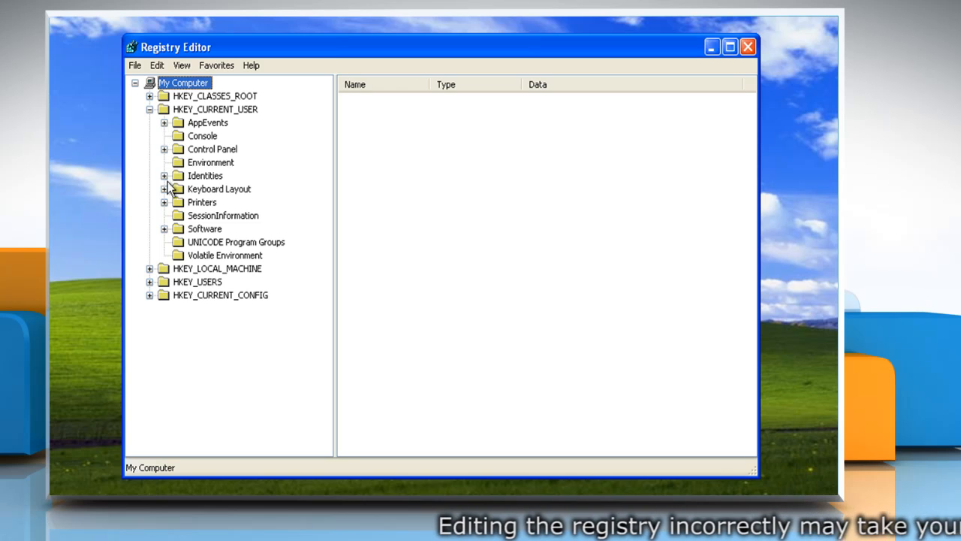
click(164, 228)
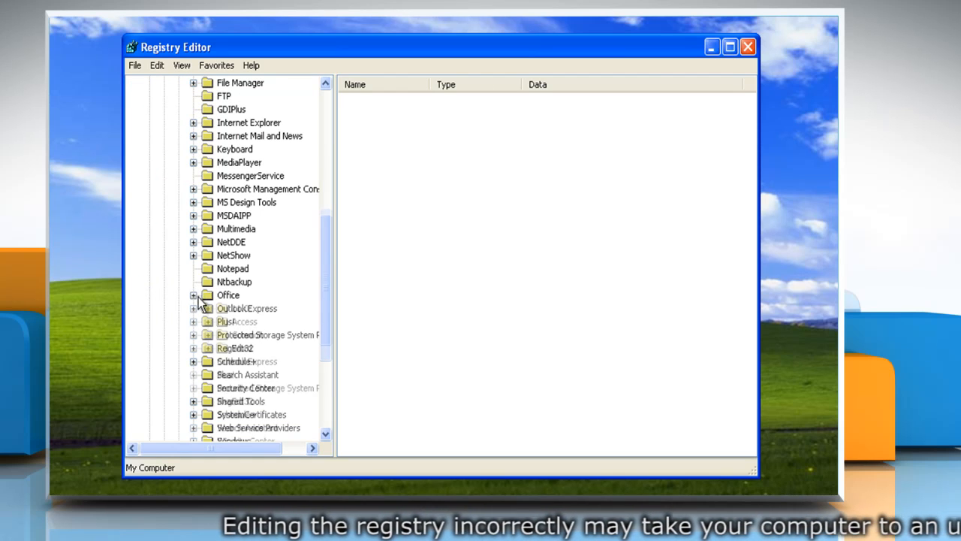
click(194, 295)
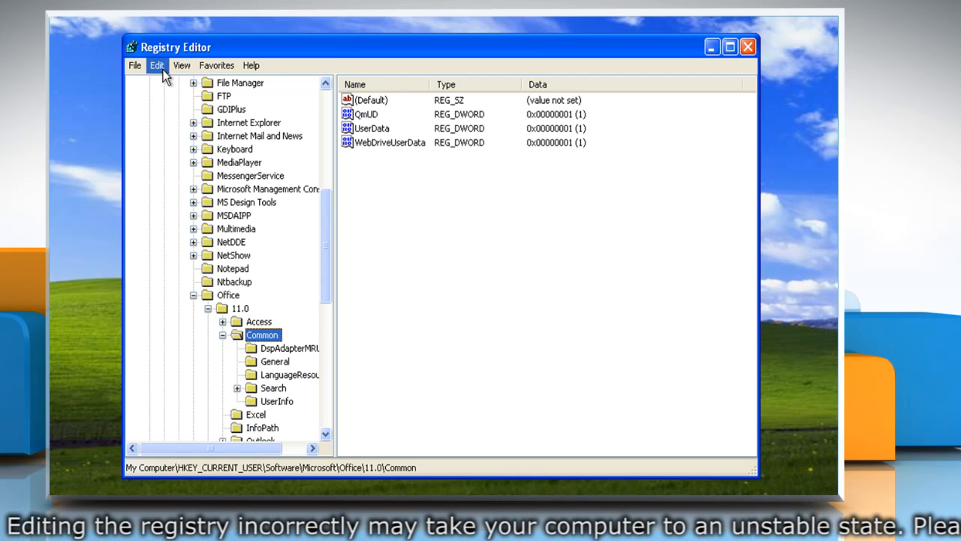
Step: Create a DWORD value named HypAlternateResolveToRel under Office\11.0\Common
click(157, 65)
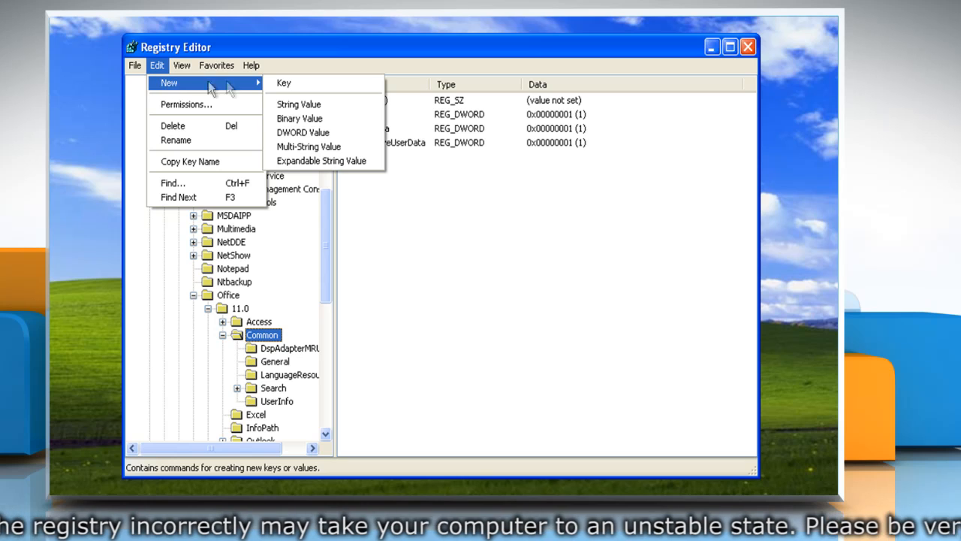
click(303, 132)
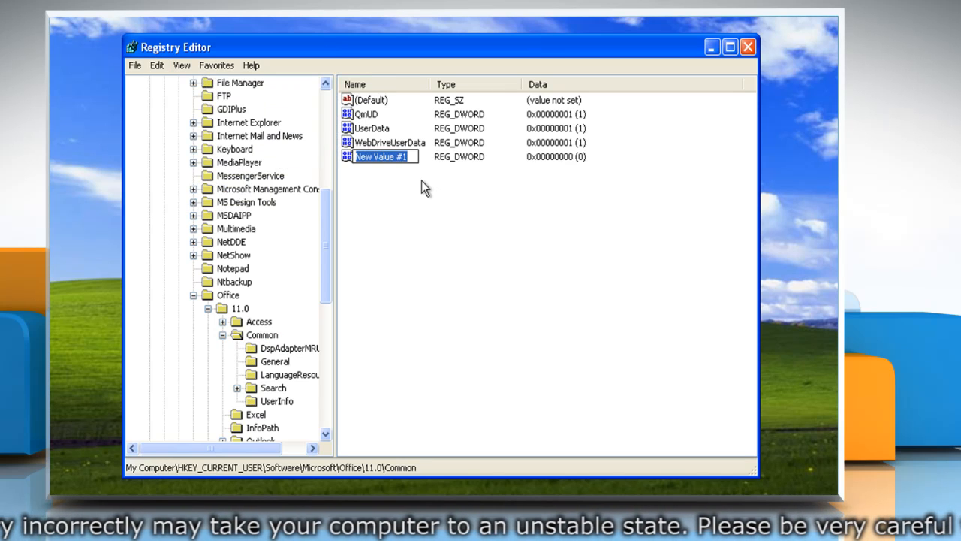
text(HypAlternateResolveToR)
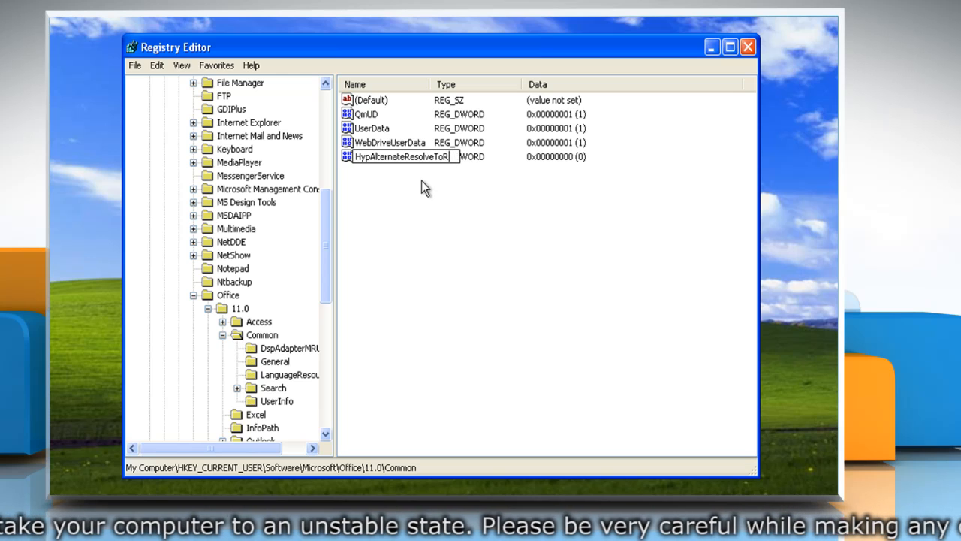
key(Return)
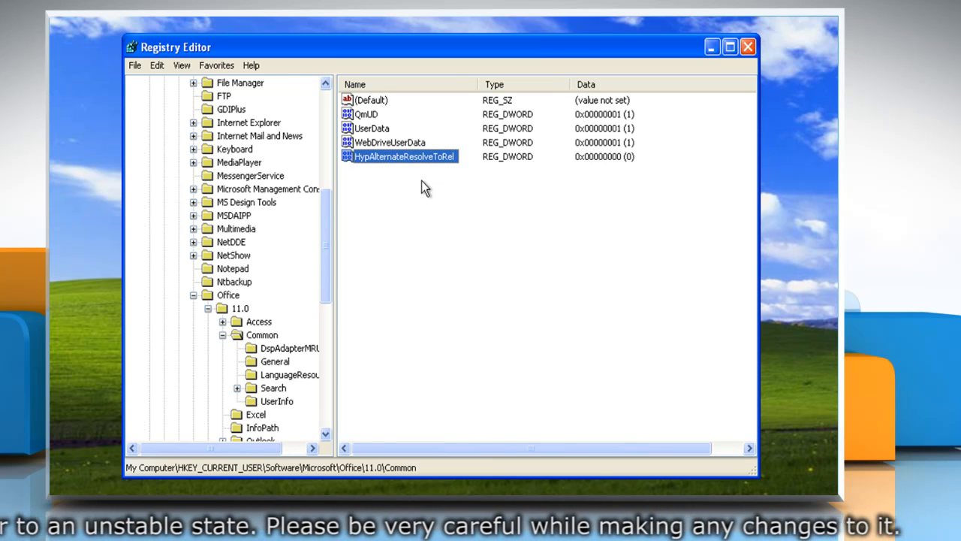
Step: Change HypAlternateResolveToRel's data to 1, then exit Registry Editor
right_click(404, 156)
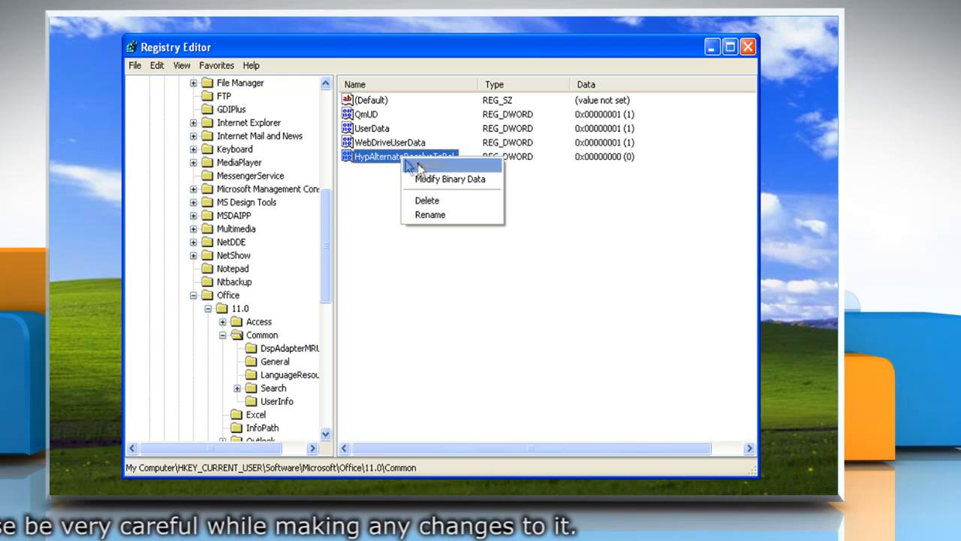
click(427, 166)
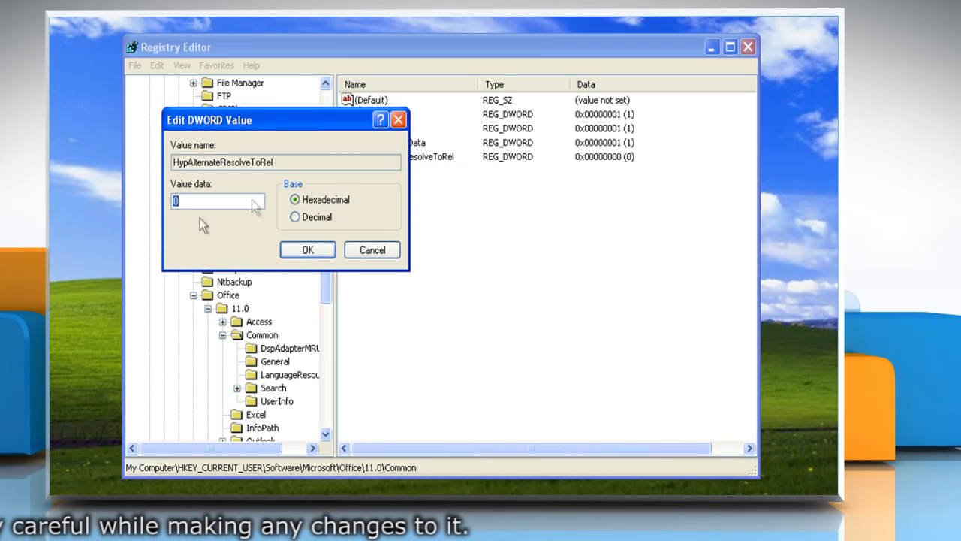
text(1)
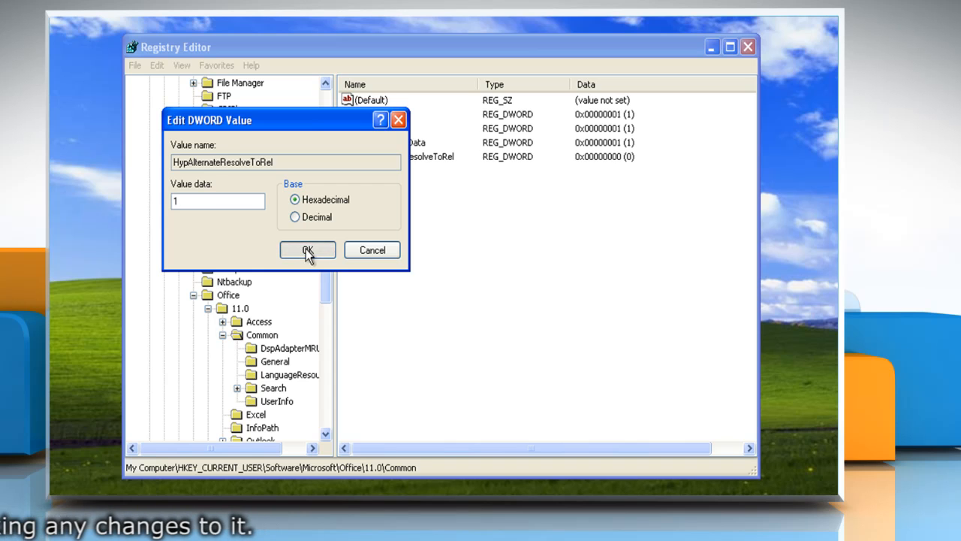
click(307, 250)
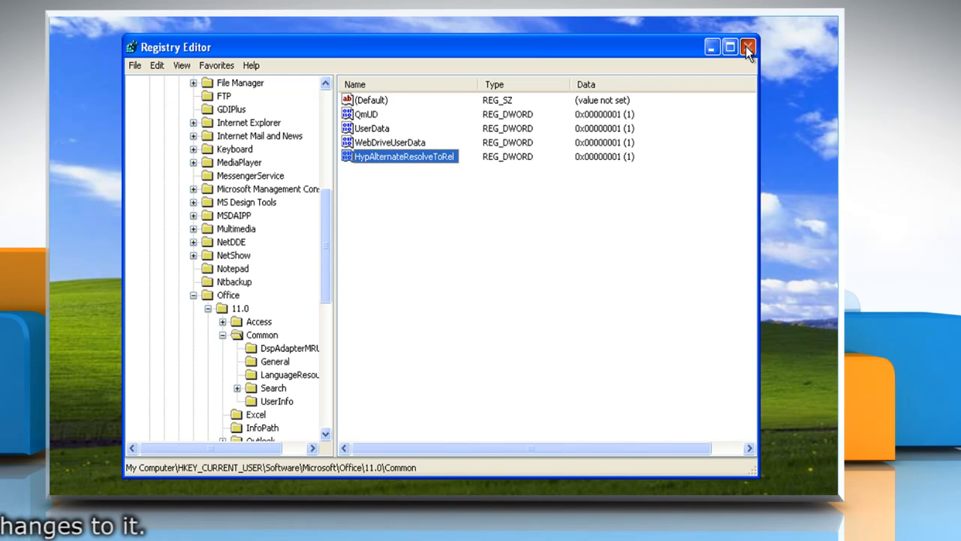
click(746, 46)
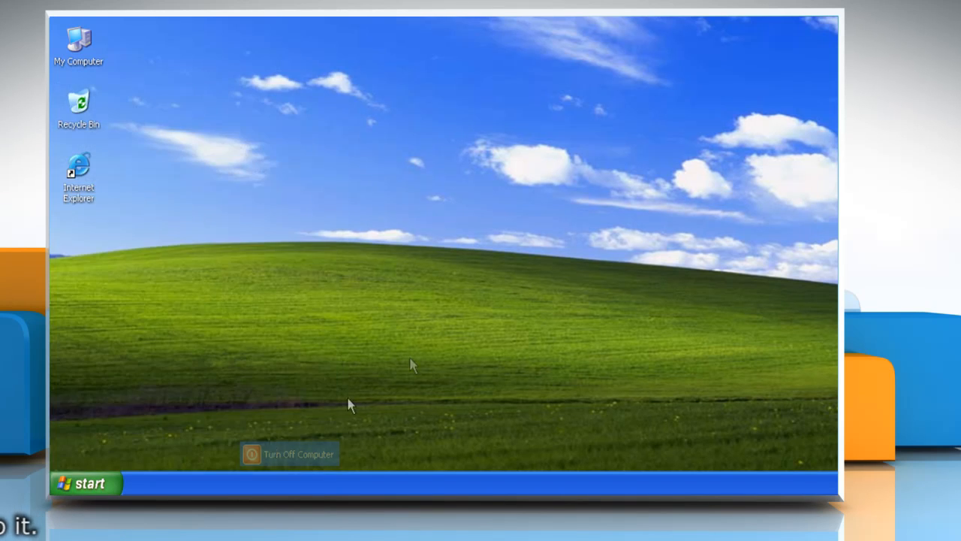